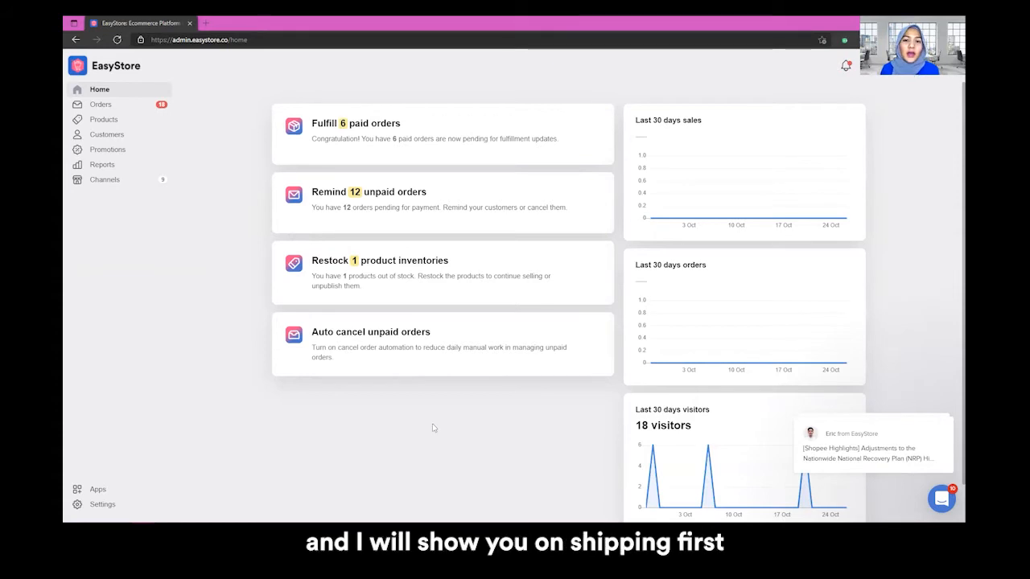
{"action": "mouse_move", "coordinate": [196, 434]}
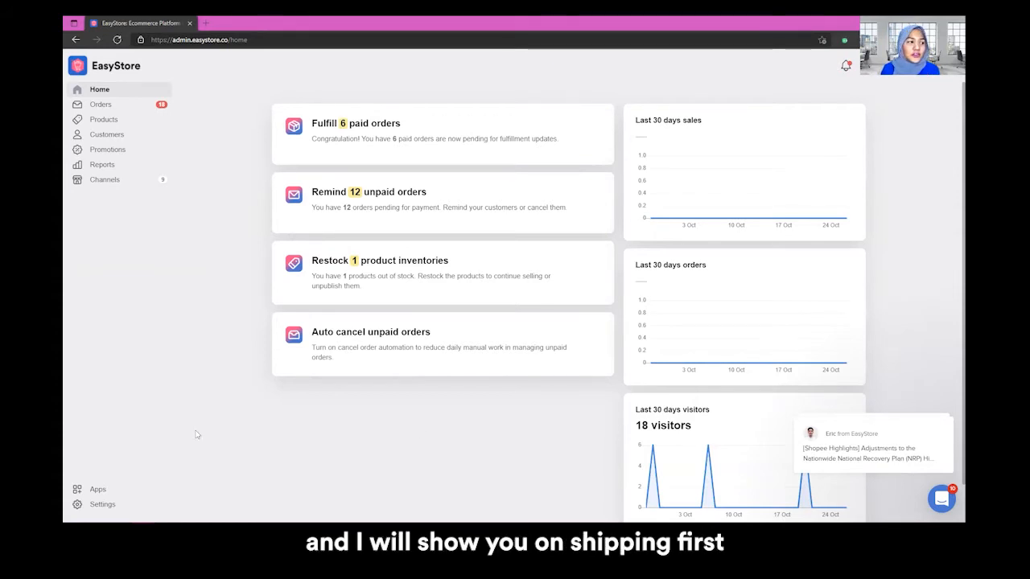
{"action": "mouse_move", "coordinate": [159, 451]}
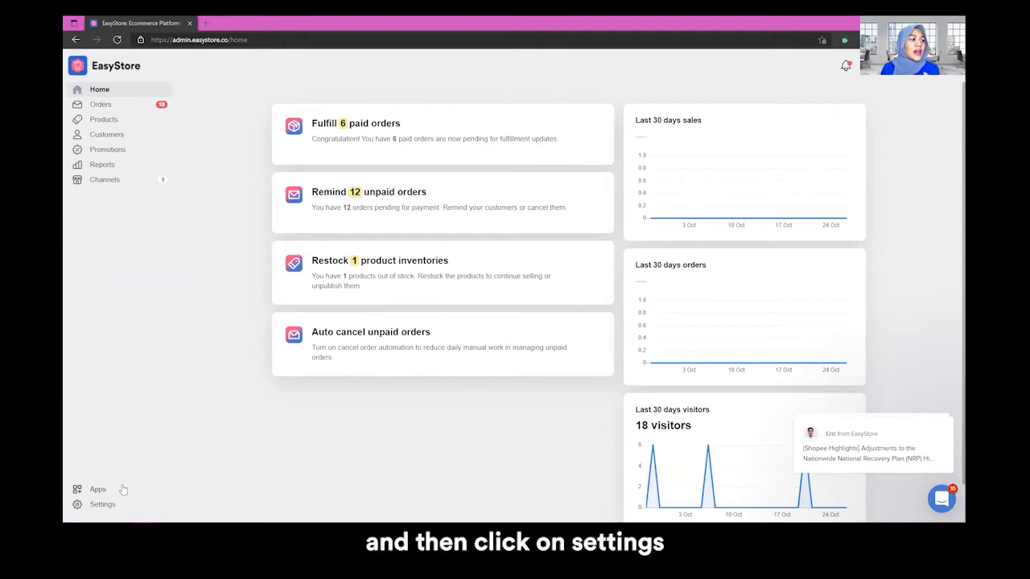
Go from Settings to the Shippings page listing the Peninsular and East Malaysia zones
{"action": "left_click", "coordinate": [103, 503]}
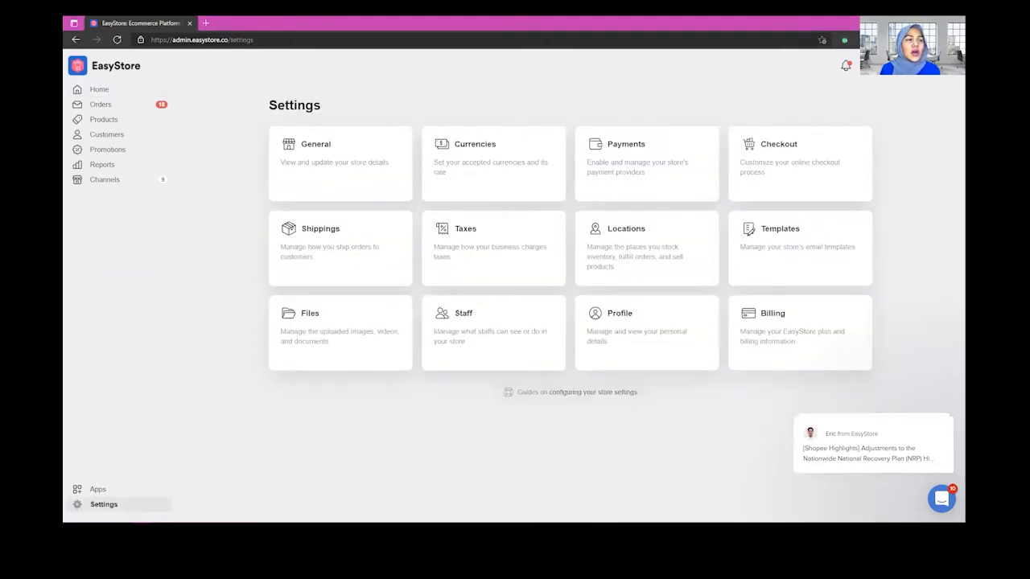
{"action": "left_click", "coordinate": [320, 229]}
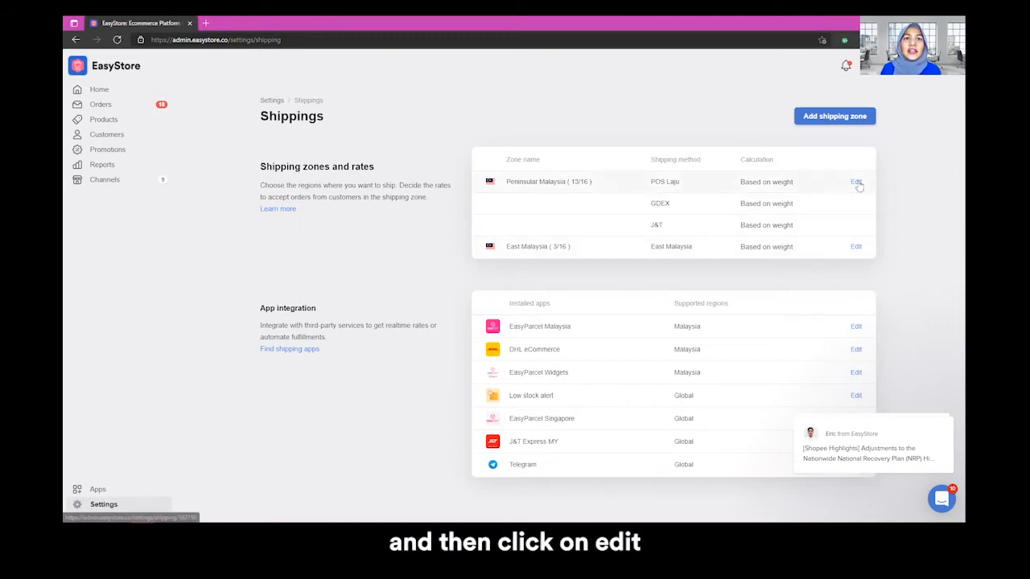
Enable the Cash on delivery payment method on the Peninsular Malaysia POS Laju rate
{"action": "left_click", "coordinate": [855, 181]}
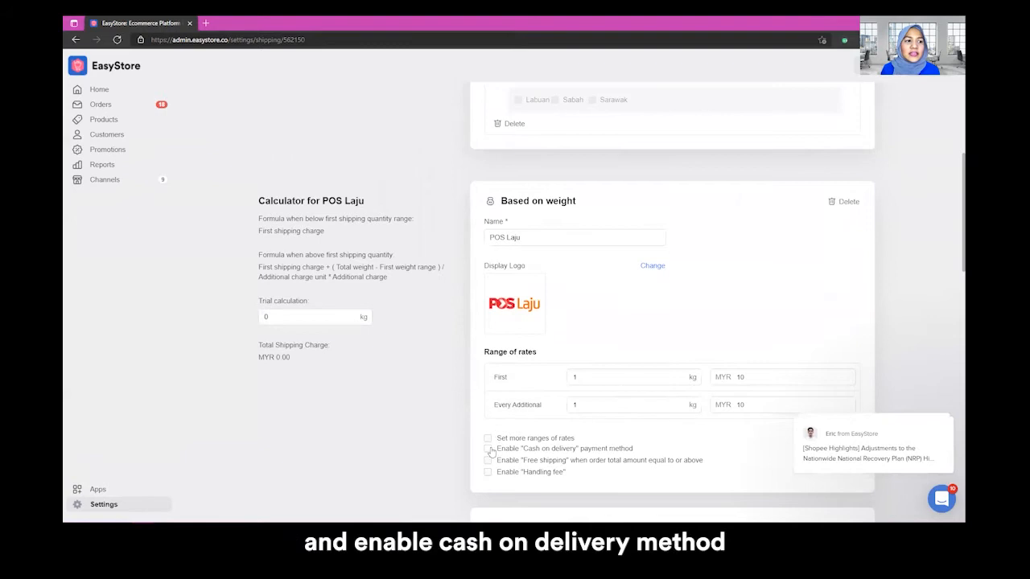
{"action": "left_click", "coordinate": [487, 448]}
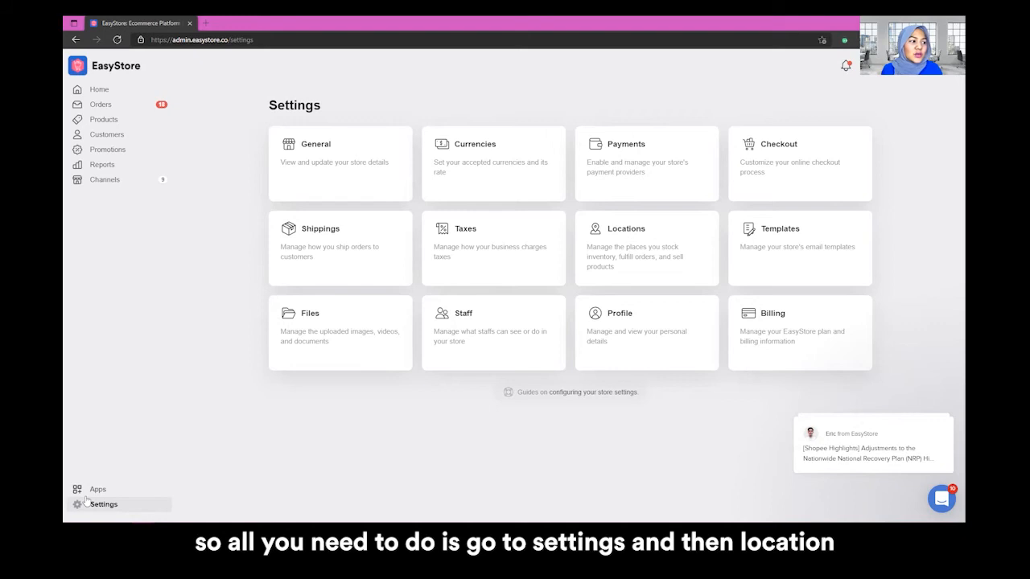
{"action": "mouse_move", "coordinate": [616, 262]}
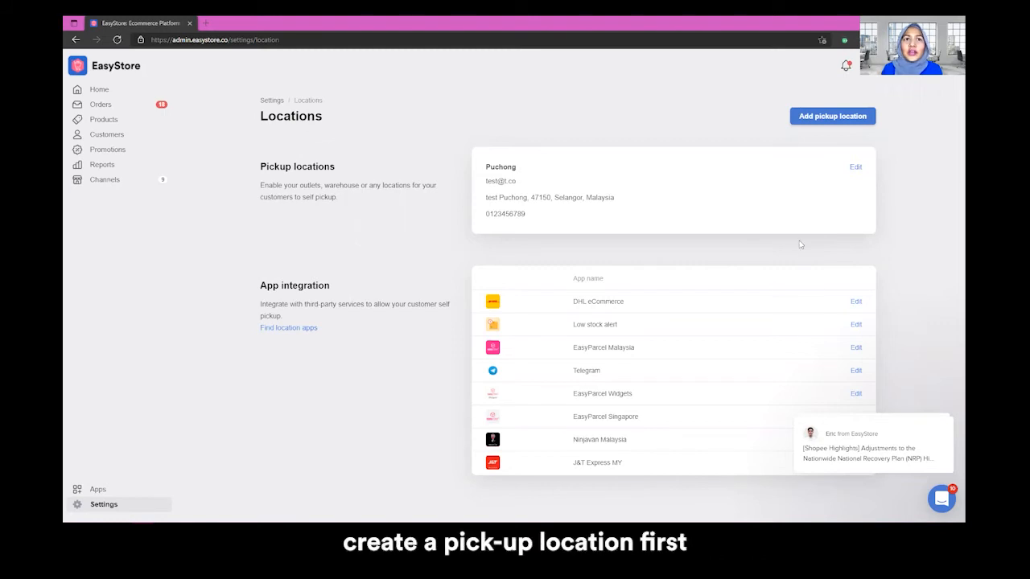
{"action": "mouse_move", "coordinate": [888, 190]}
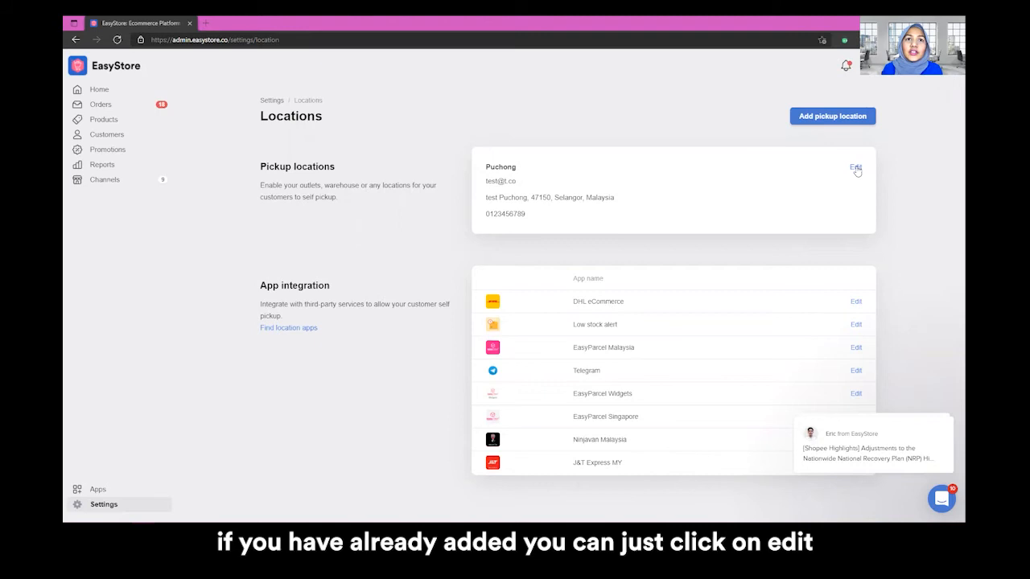
Enable cash on delivery for Puchong with a restricted minimum order amount, and save
{"action": "left_click", "coordinate": [855, 168]}
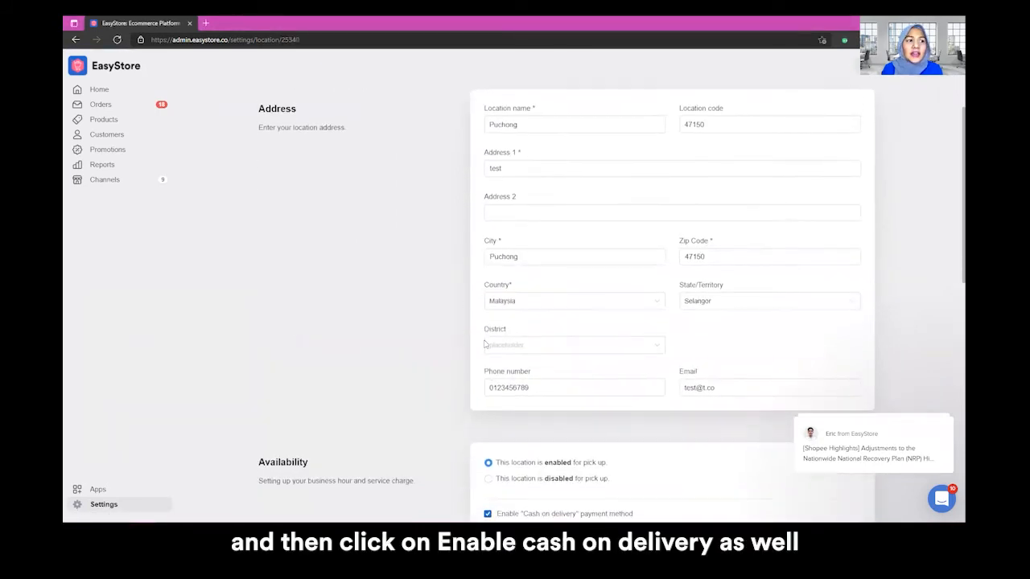
{"action": "scroll", "scroll_direction": "down", "scroll_amount": 3}
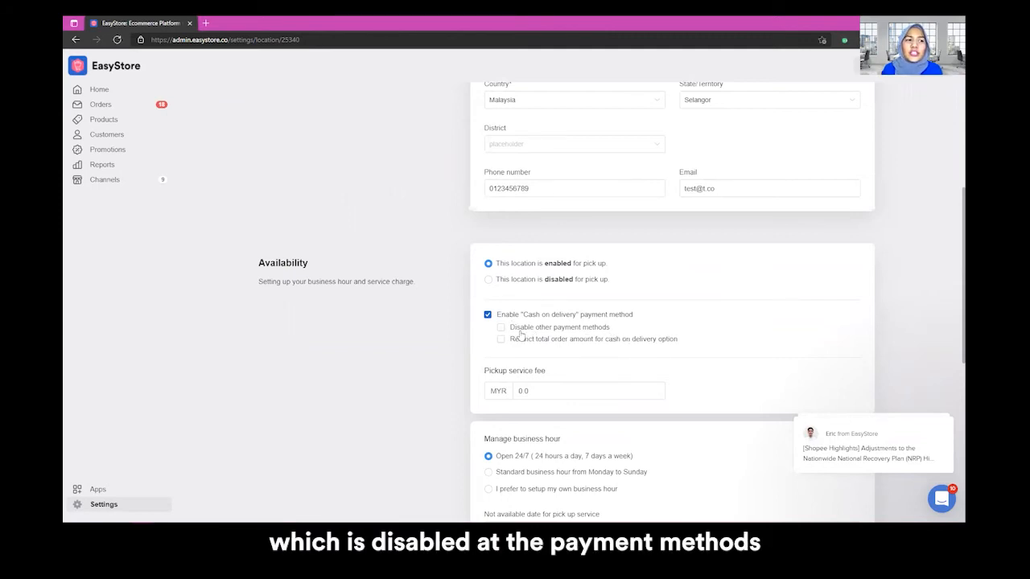
{"action": "mouse_move", "coordinate": [579, 341]}
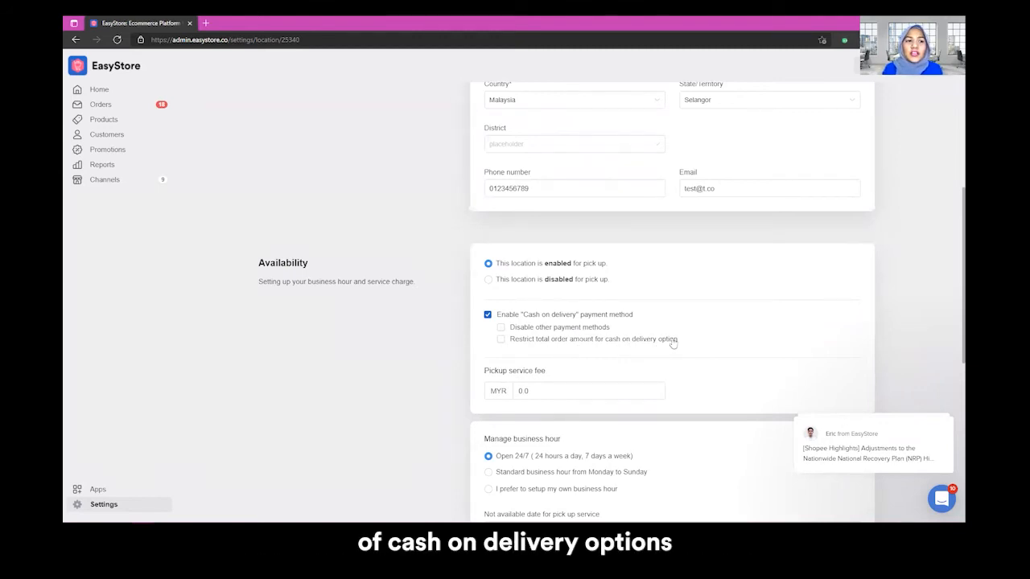
{"action": "left_click", "coordinate": [501, 339]}
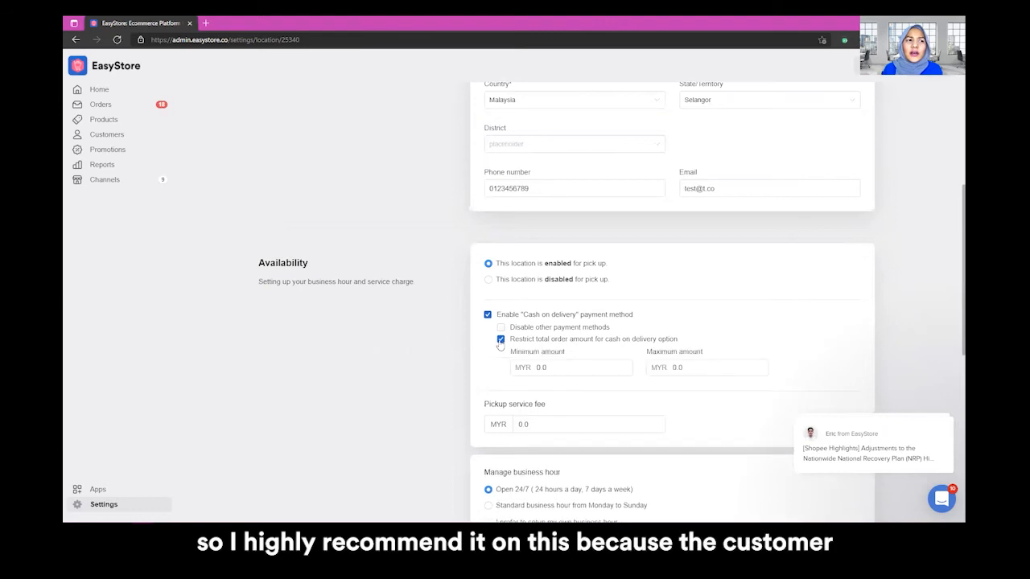
{"action": "left_click", "coordinate": [571, 366]}
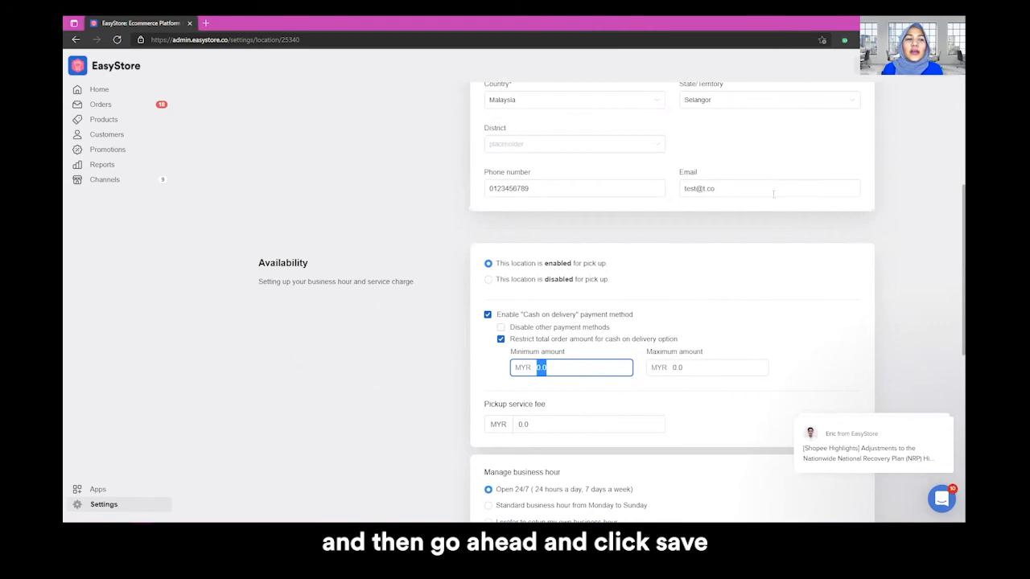
{"action": "left_click", "coordinate": [241, 22]}
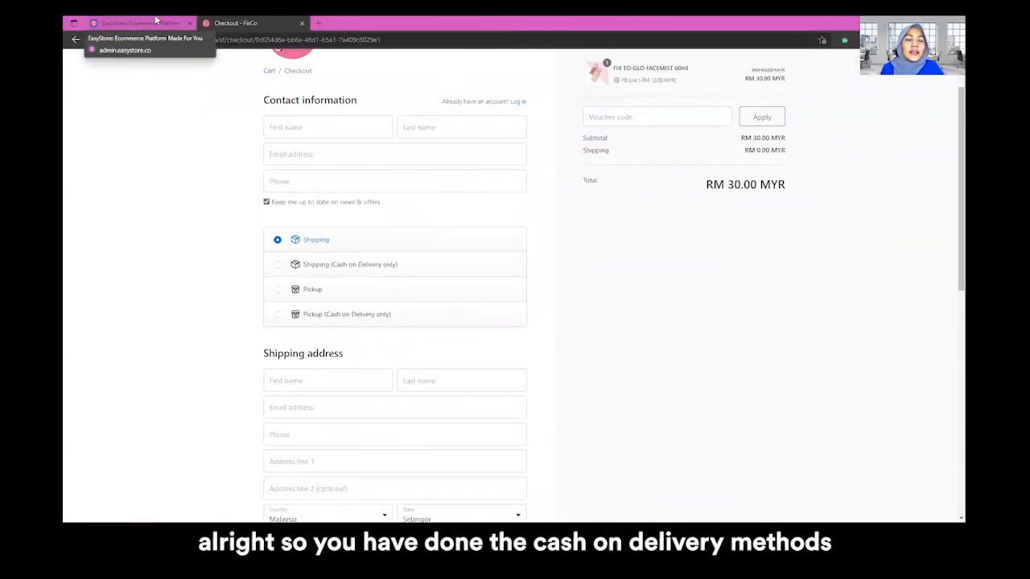
{"action": "mouse_move", "coordinate": [386, 277]}
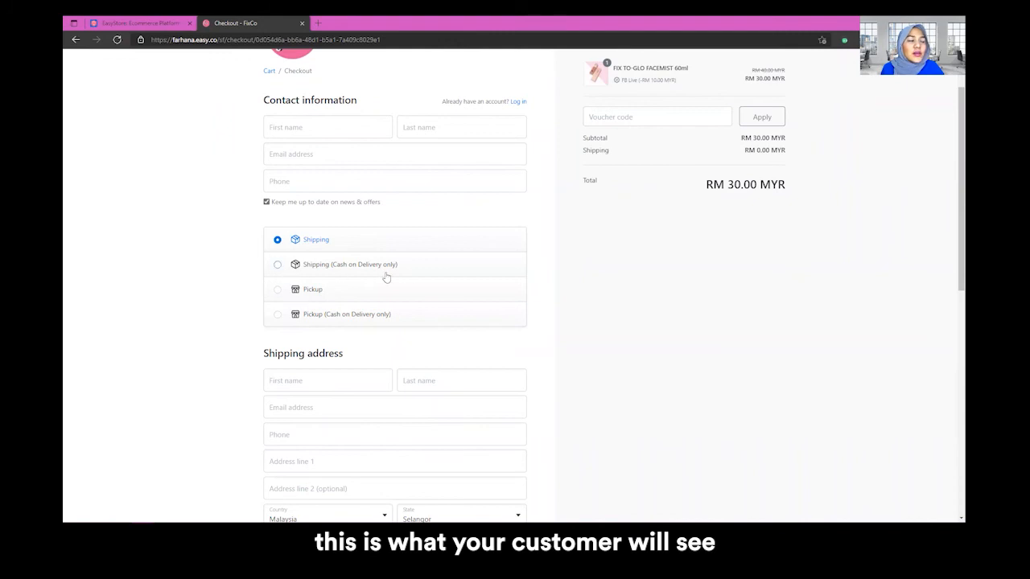
At checkout, try Shipping then Pickup (Cash on Delivery only) to show Puchong pickup details
{"action": "left_click", "coordinate": [277, 264]}
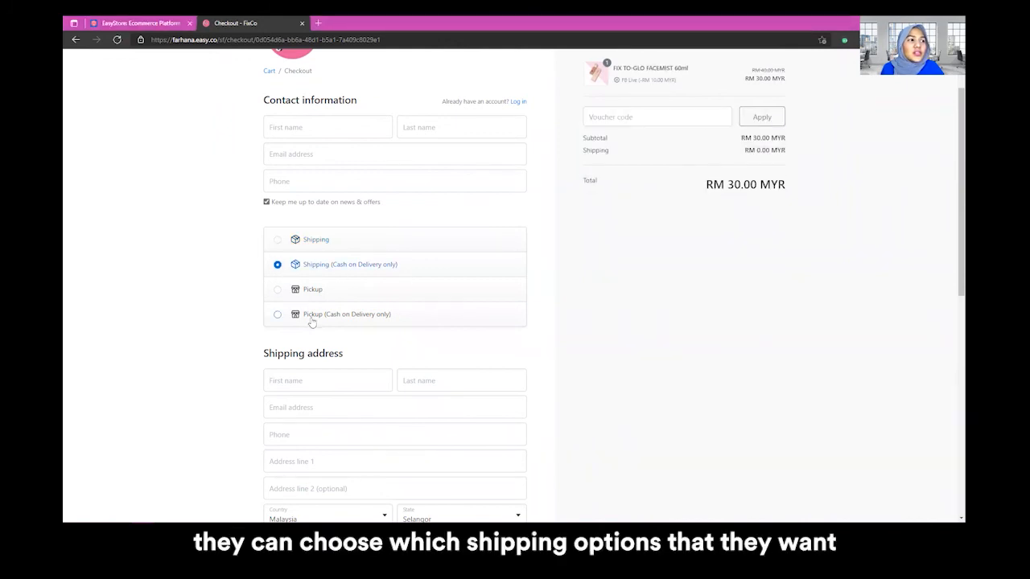
{"action": "left_click", "coordinate": [277, 314]}
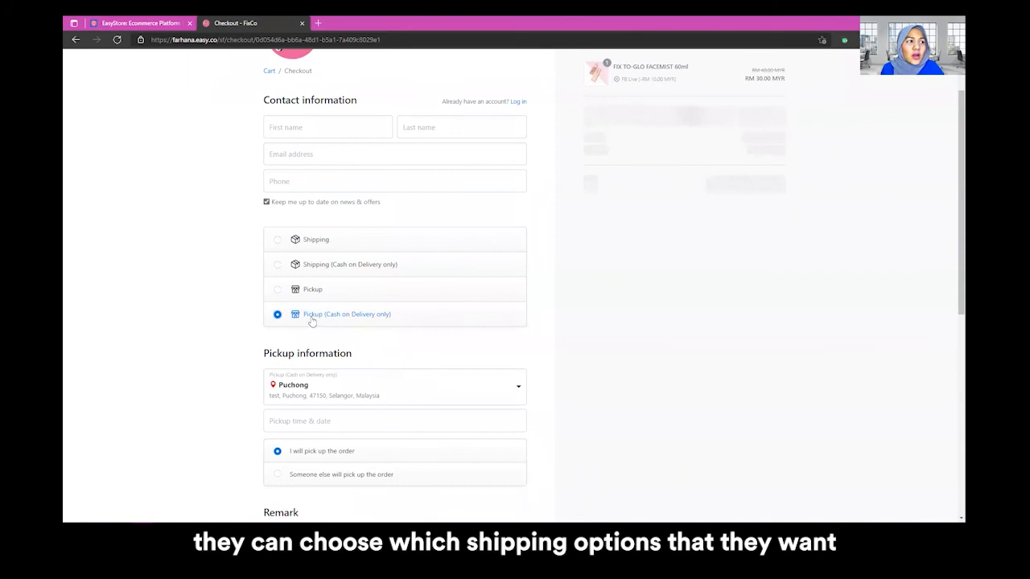